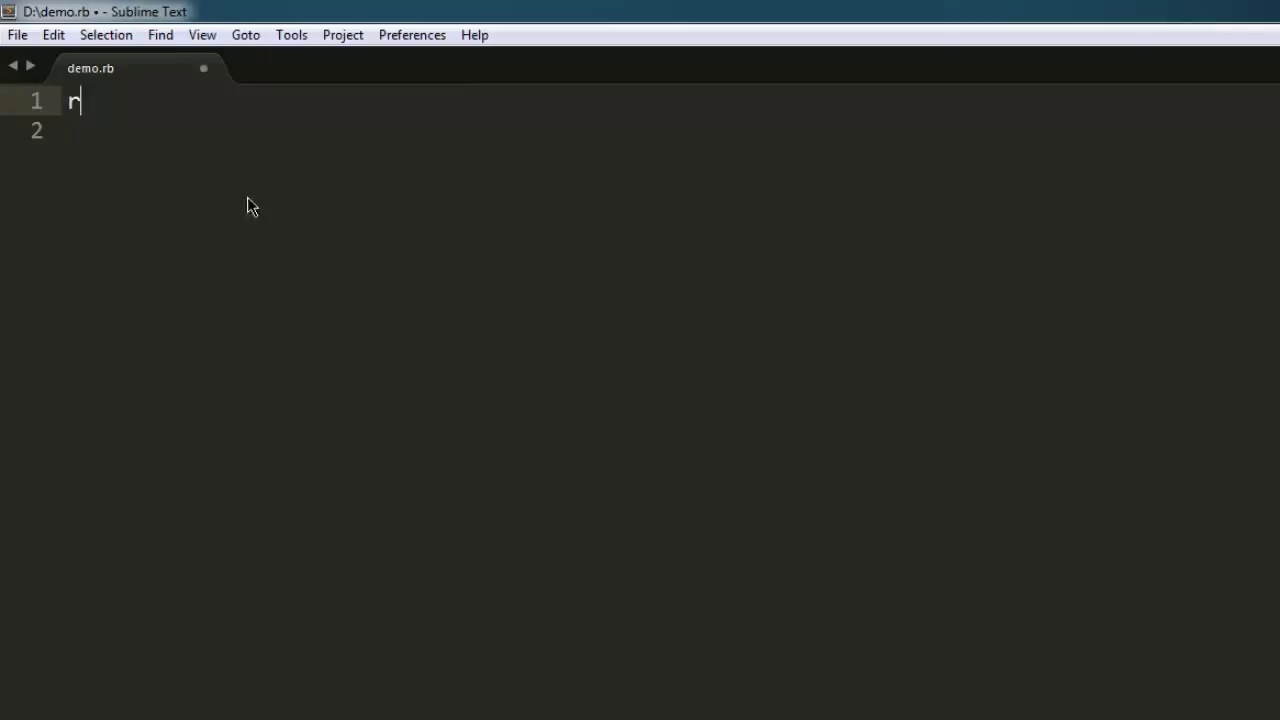
- Begin demo.rb with the line require 'watir-webdriver' and start the next line
type("equire")
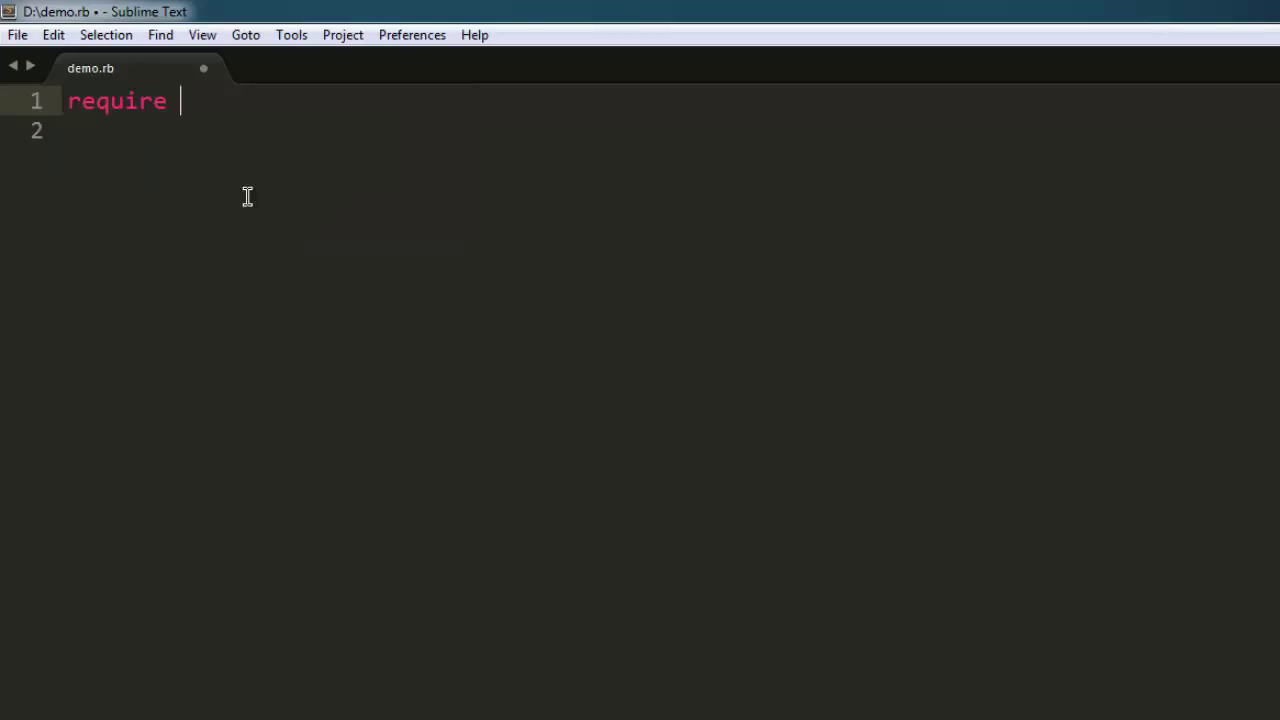
type("'watir'")
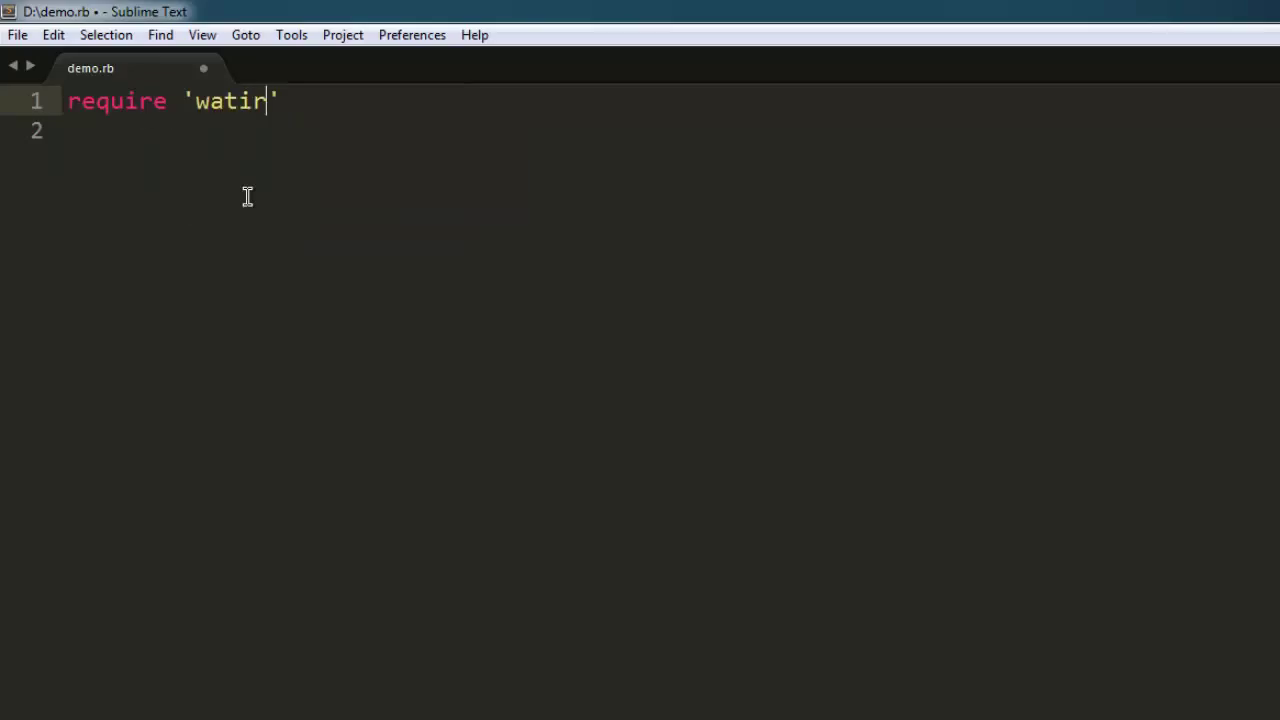
type("-webdriver")
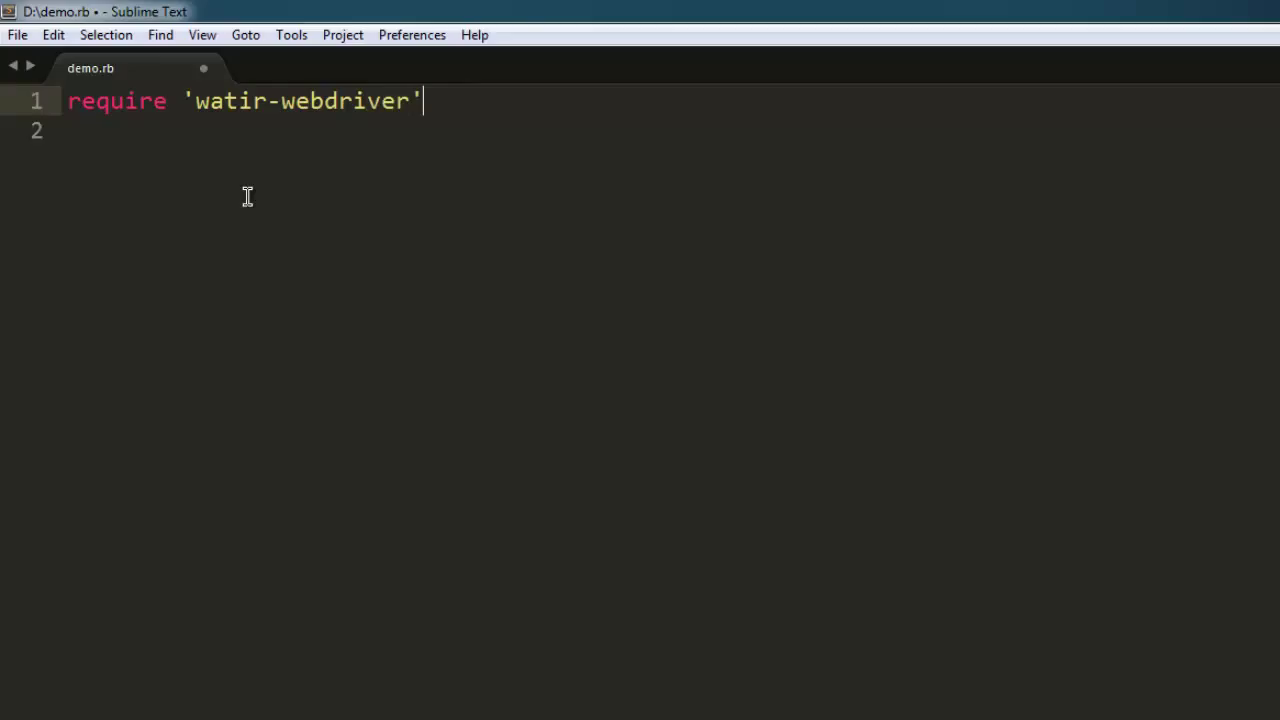
type("b")
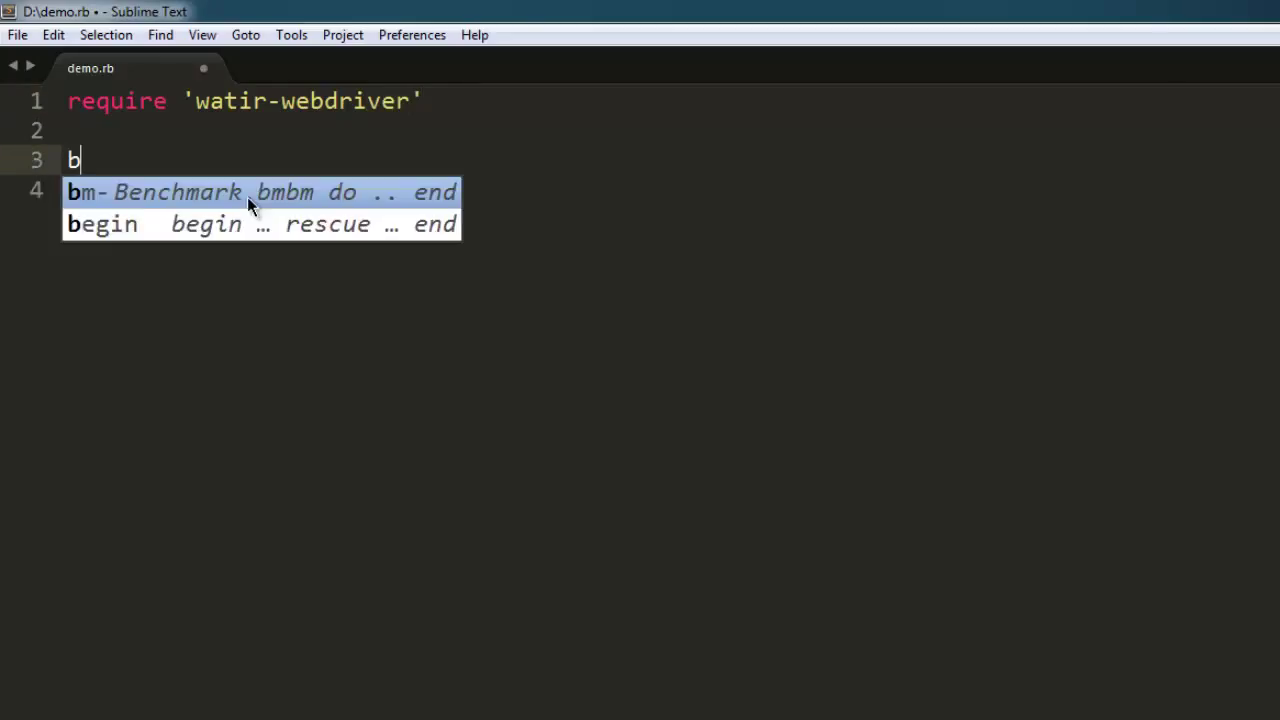
- Add the line browser = Watir::Browser.new to create a Watir browser
type("rowser =")
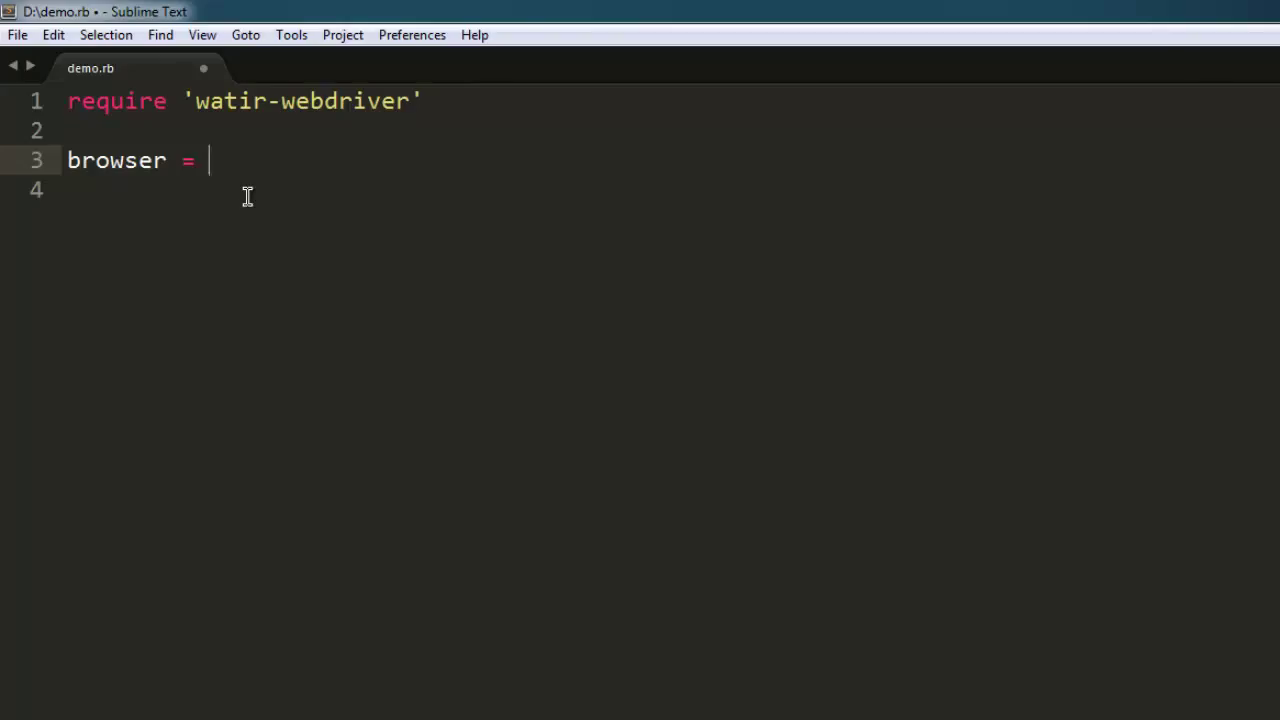
type("Wat")
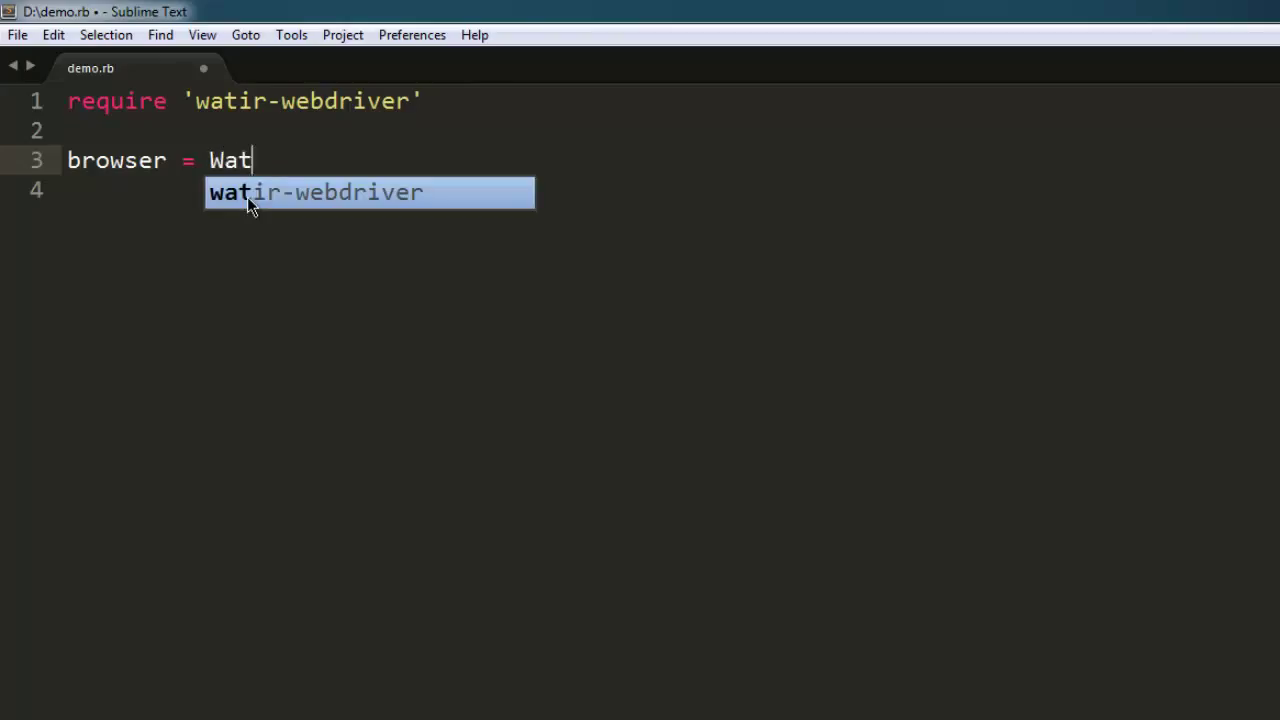
type("ir::B")
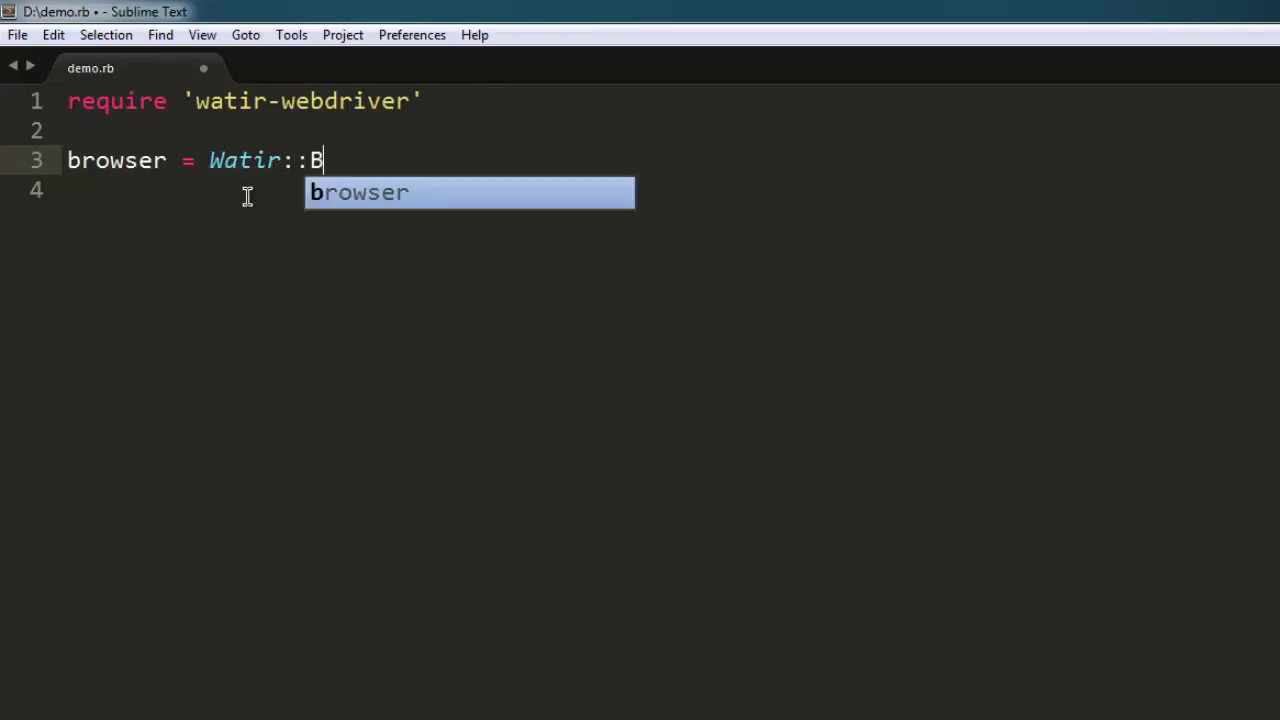
type("rowser.")
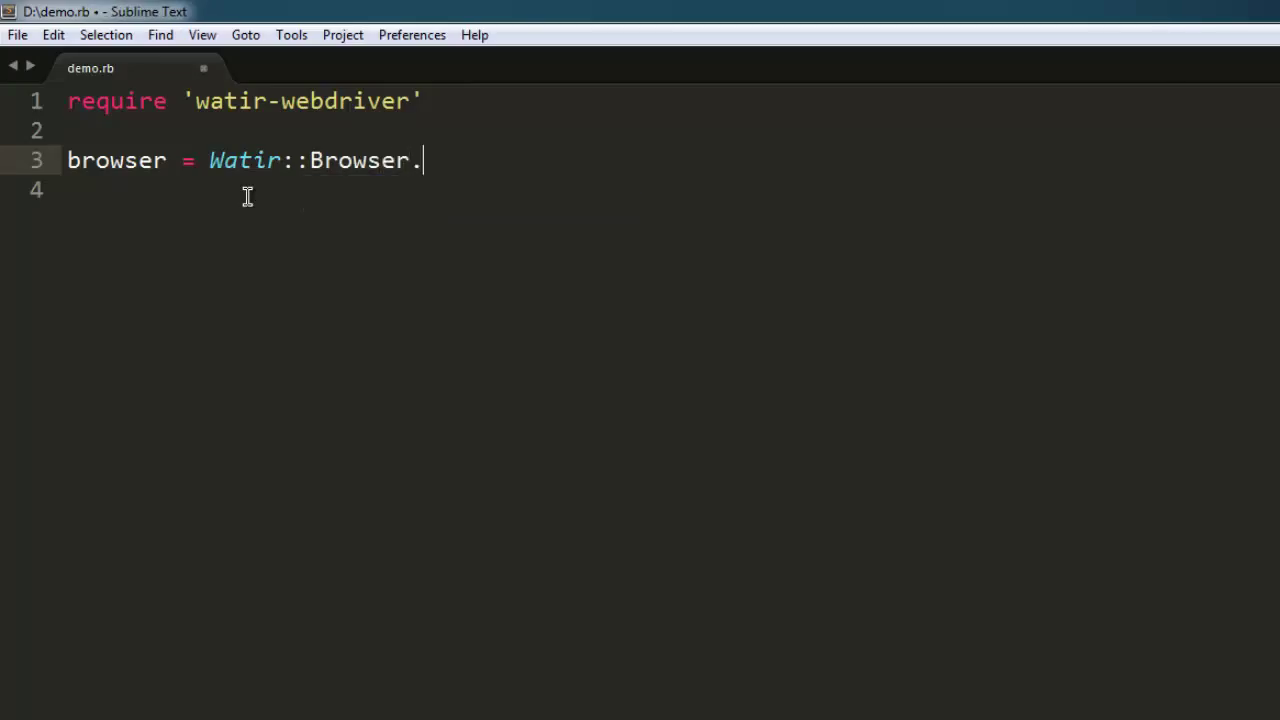
type("new")
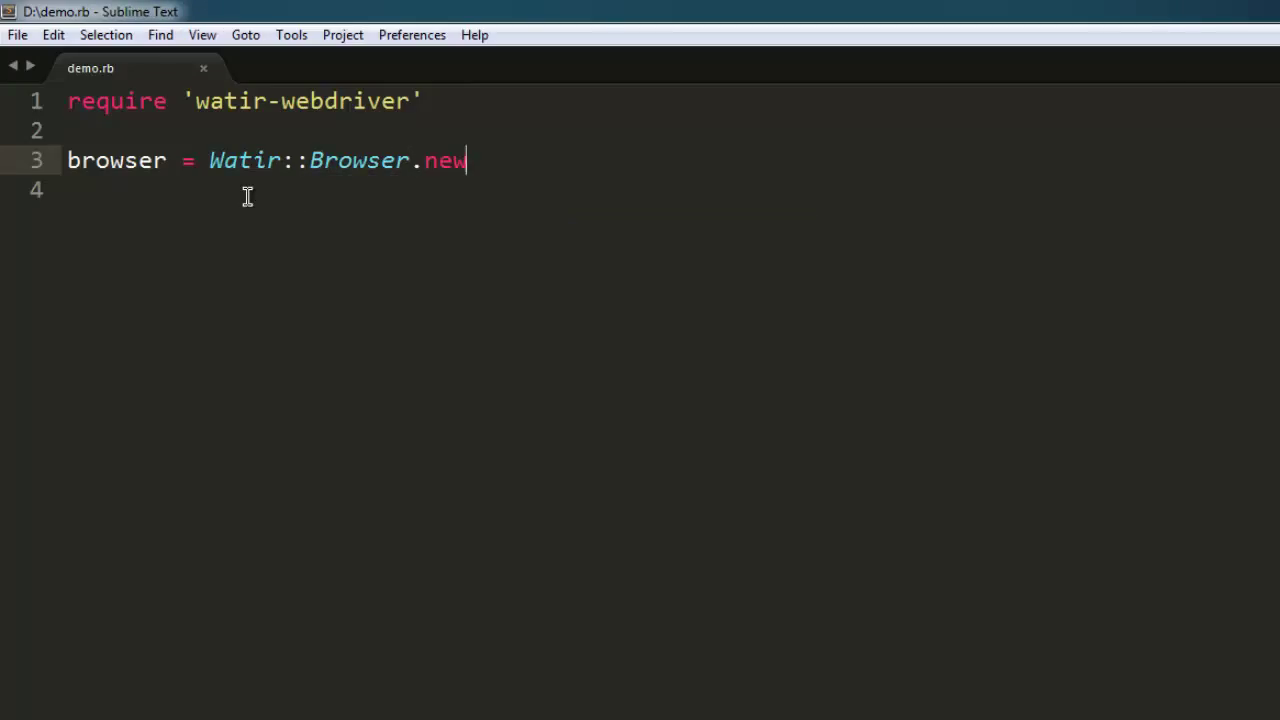
type("browser.")
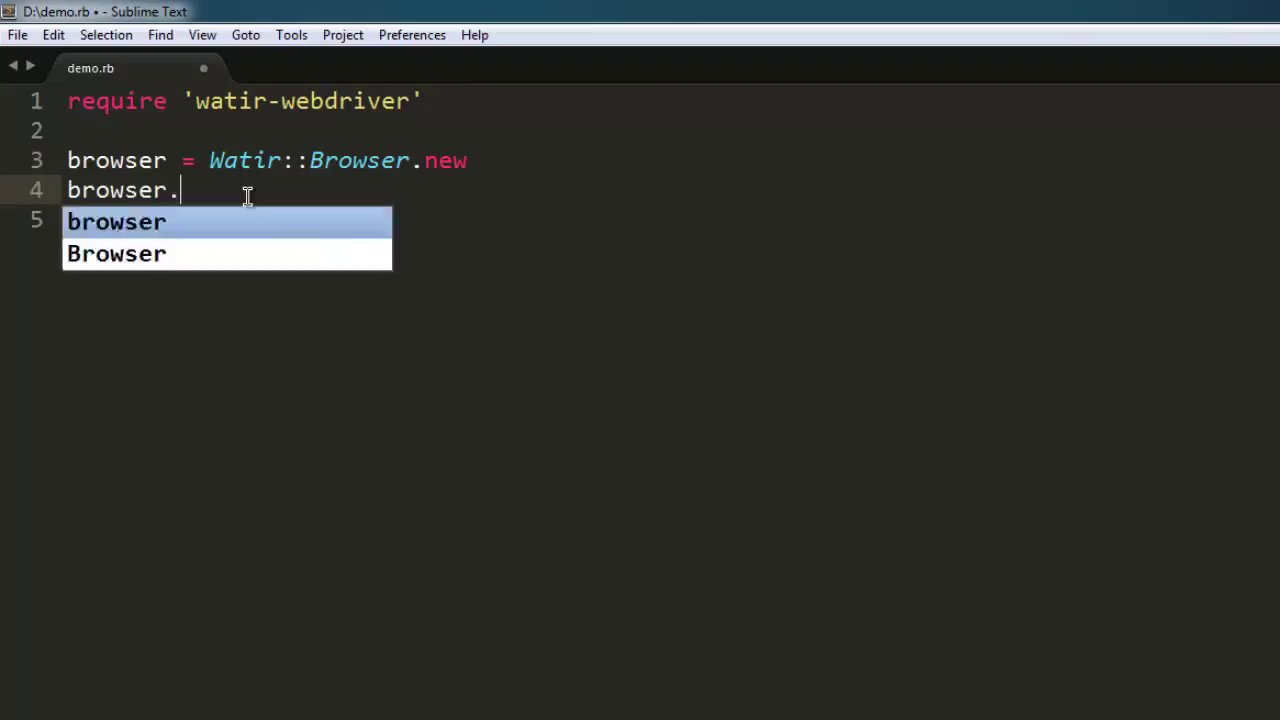
type("goto")
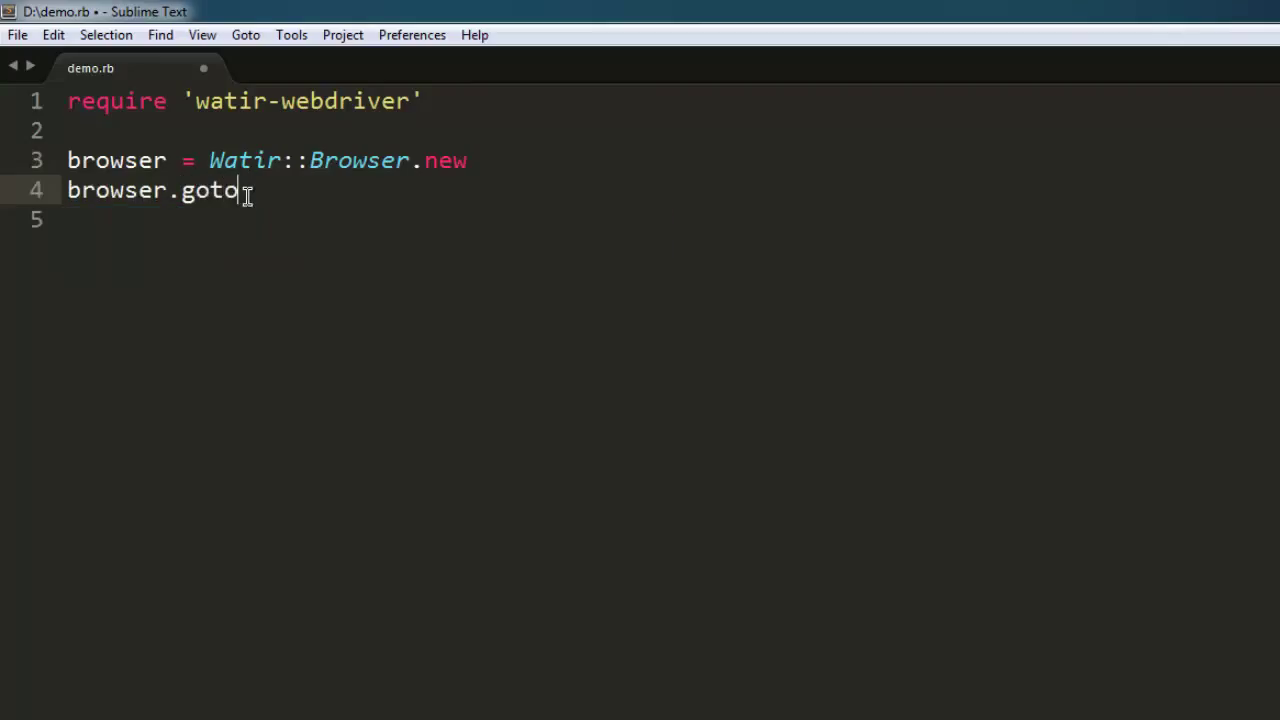
type("'http'")
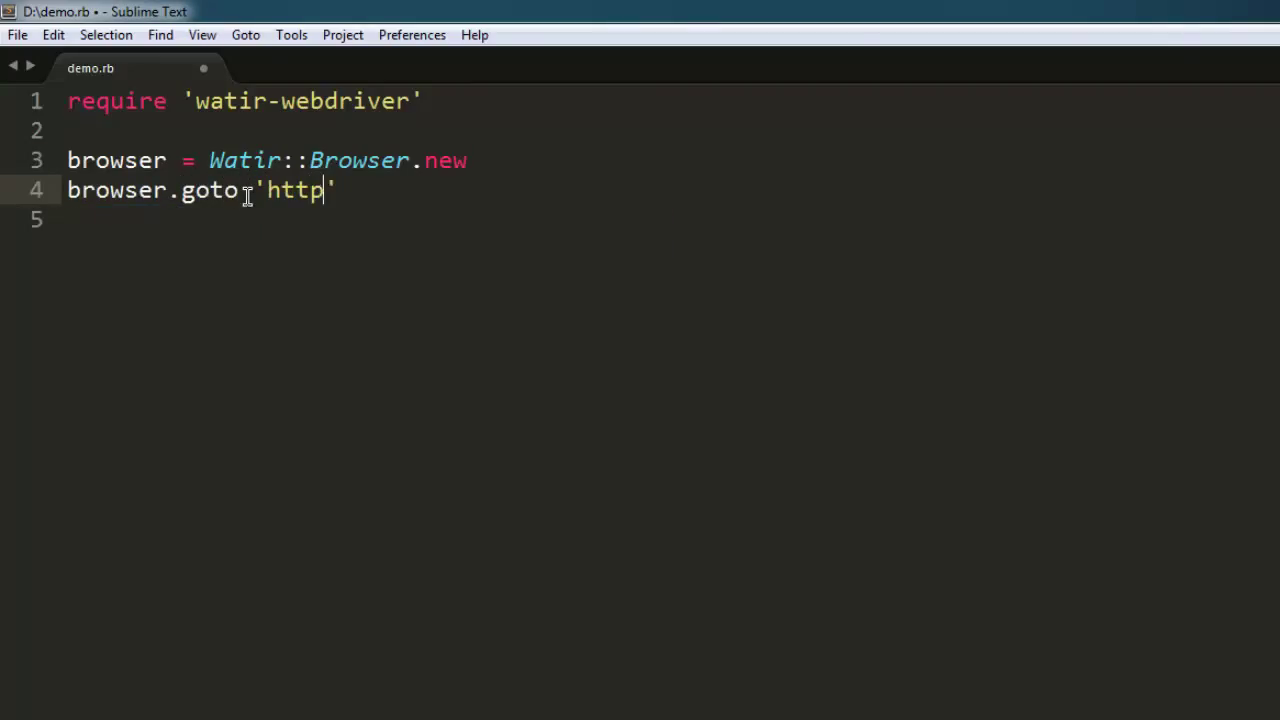
type("://en.wiki")
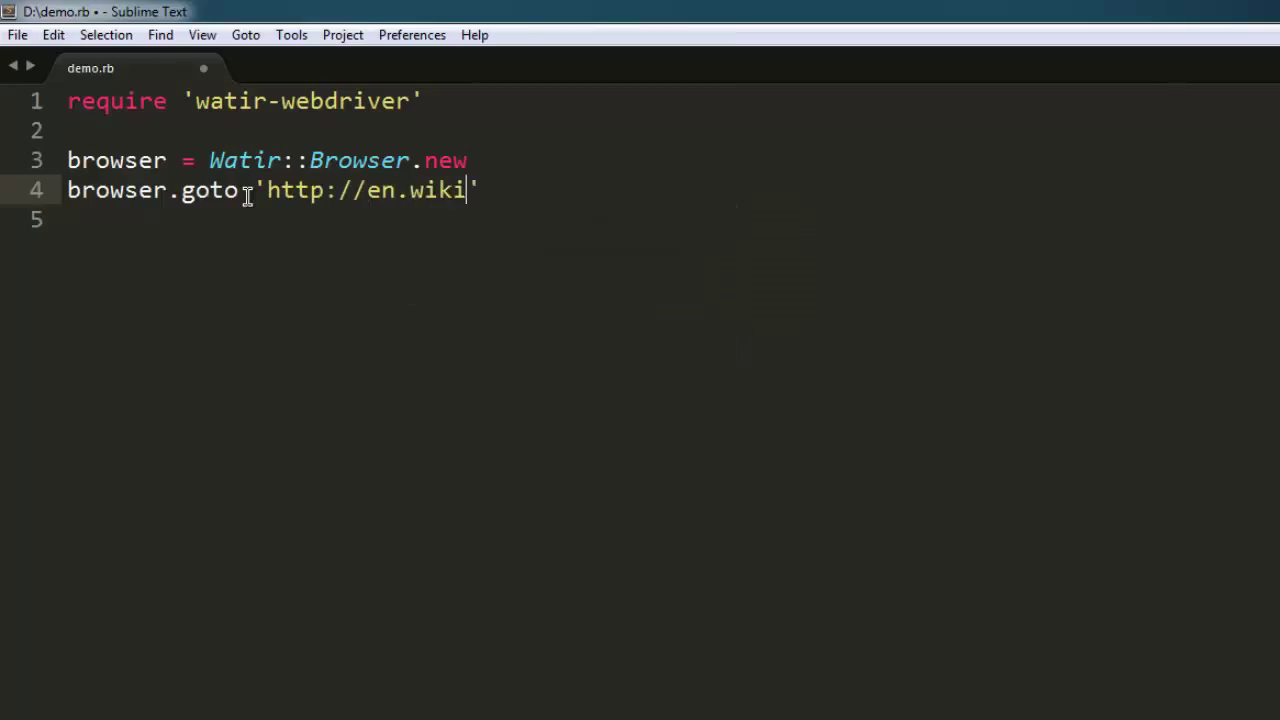
type("pedia.org")
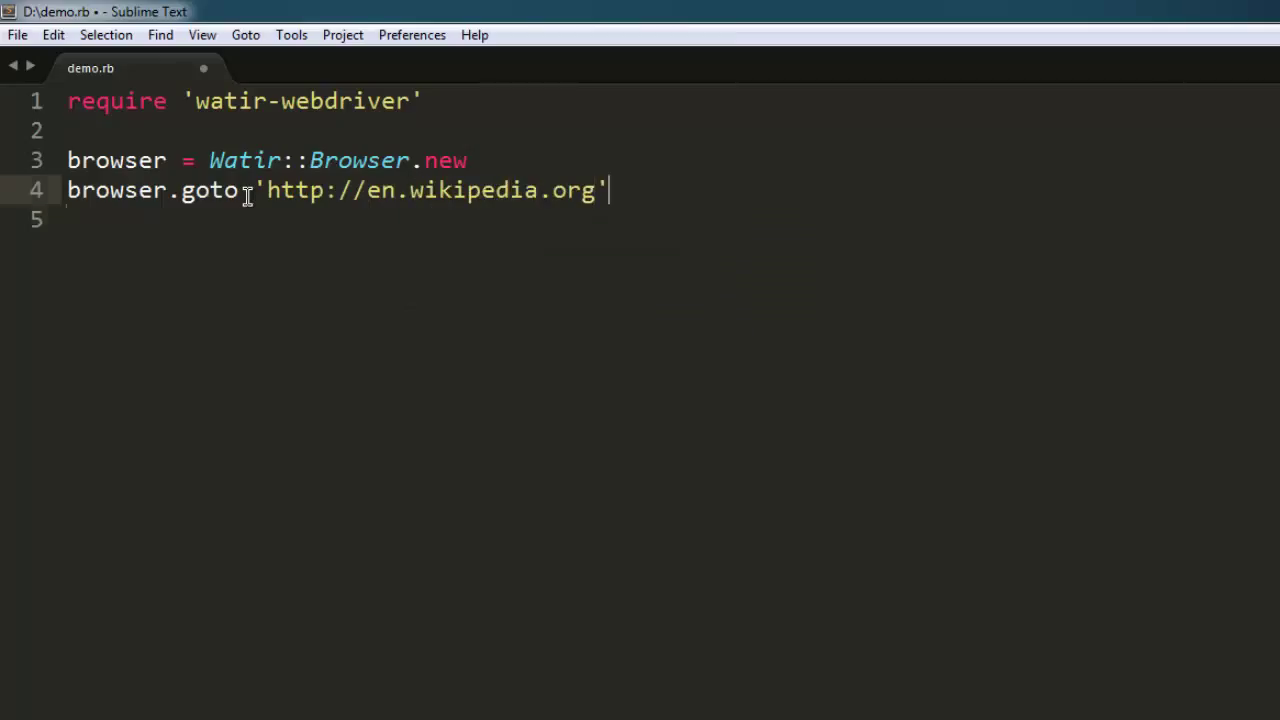
key("enter")
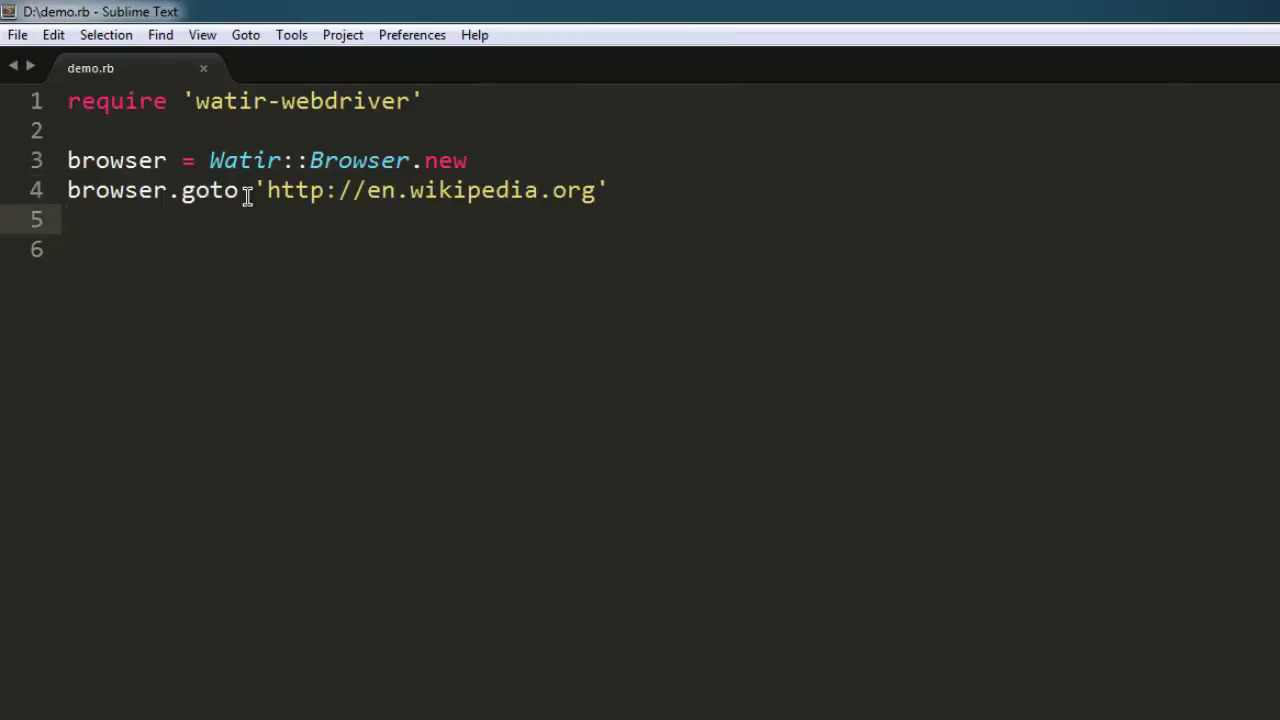
type("browser.")
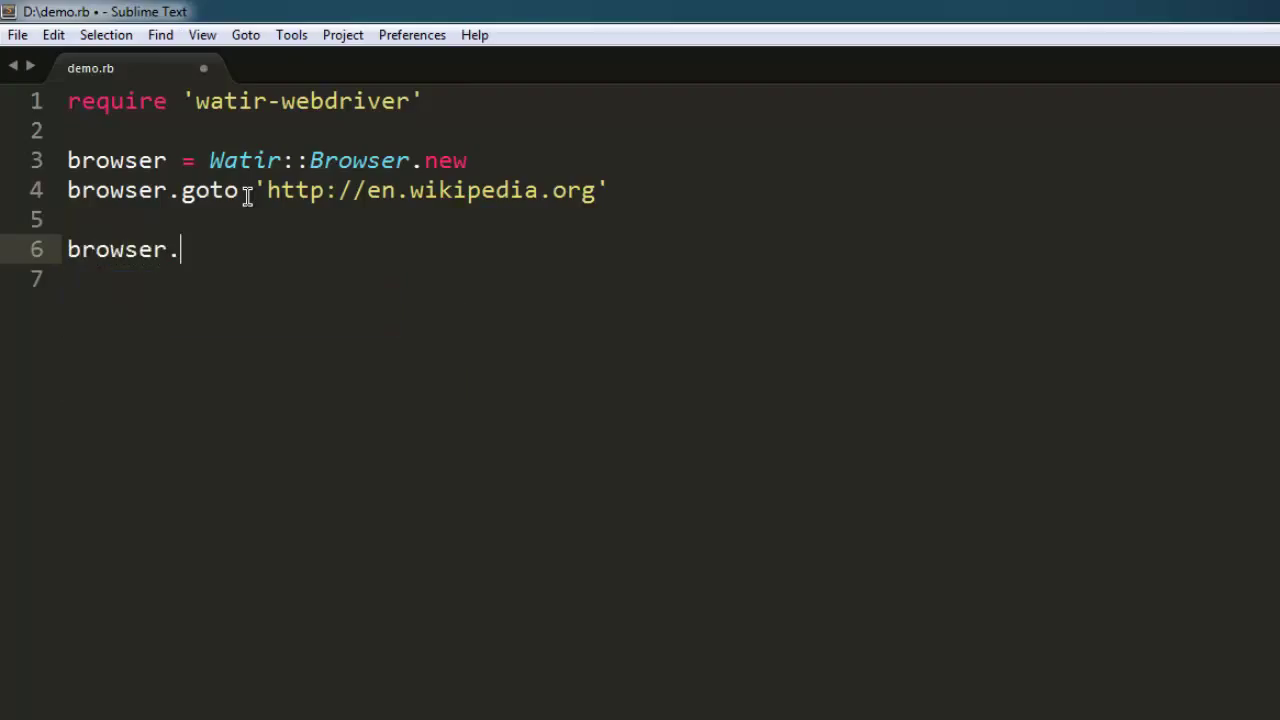
- Complete line 6 as browser.window.maximize to maximize the browser window
type("m")
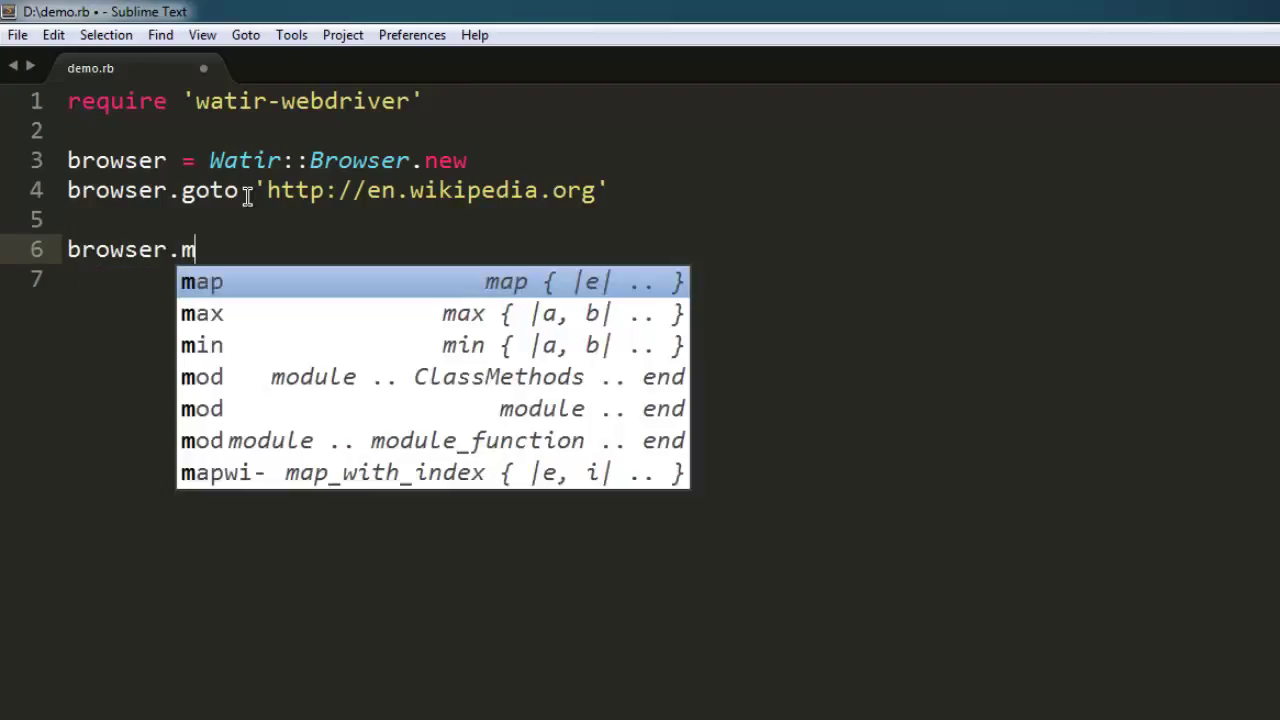
type("indow.maz")
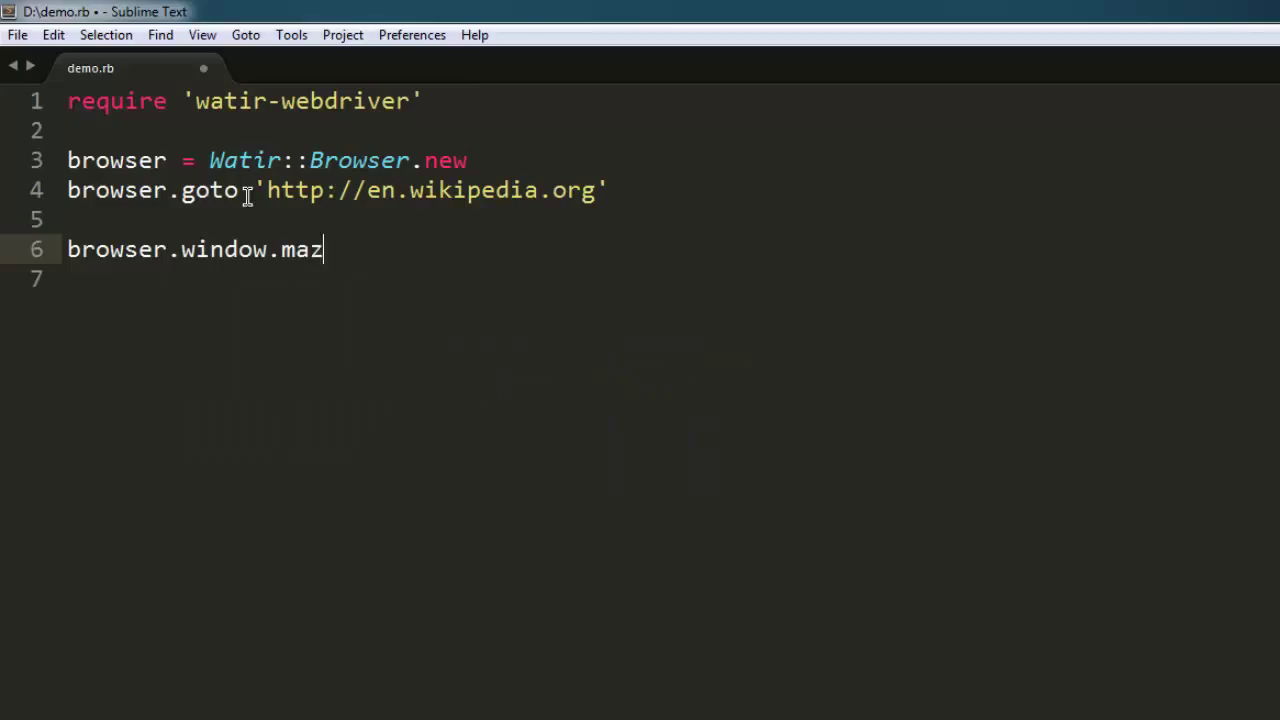
type("imize")
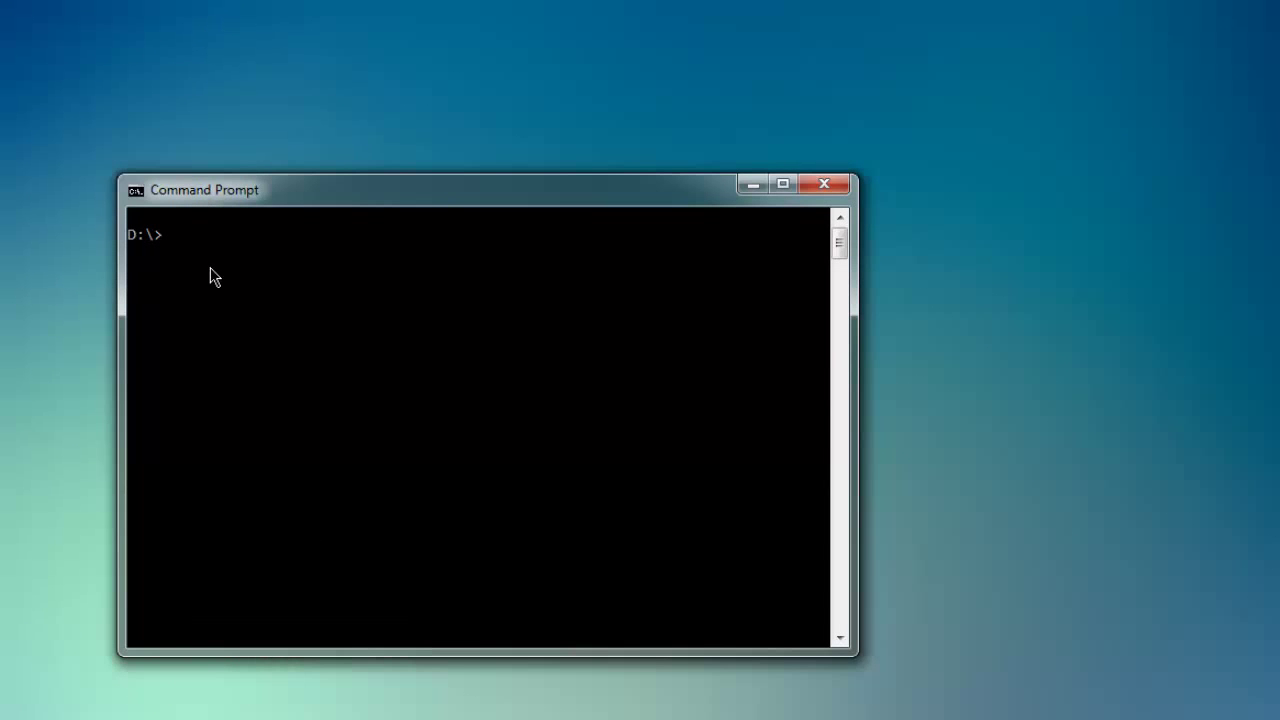
- Enter the command ruby demo.rb at the D:\ prompt without running it yet
type("ruby dem")
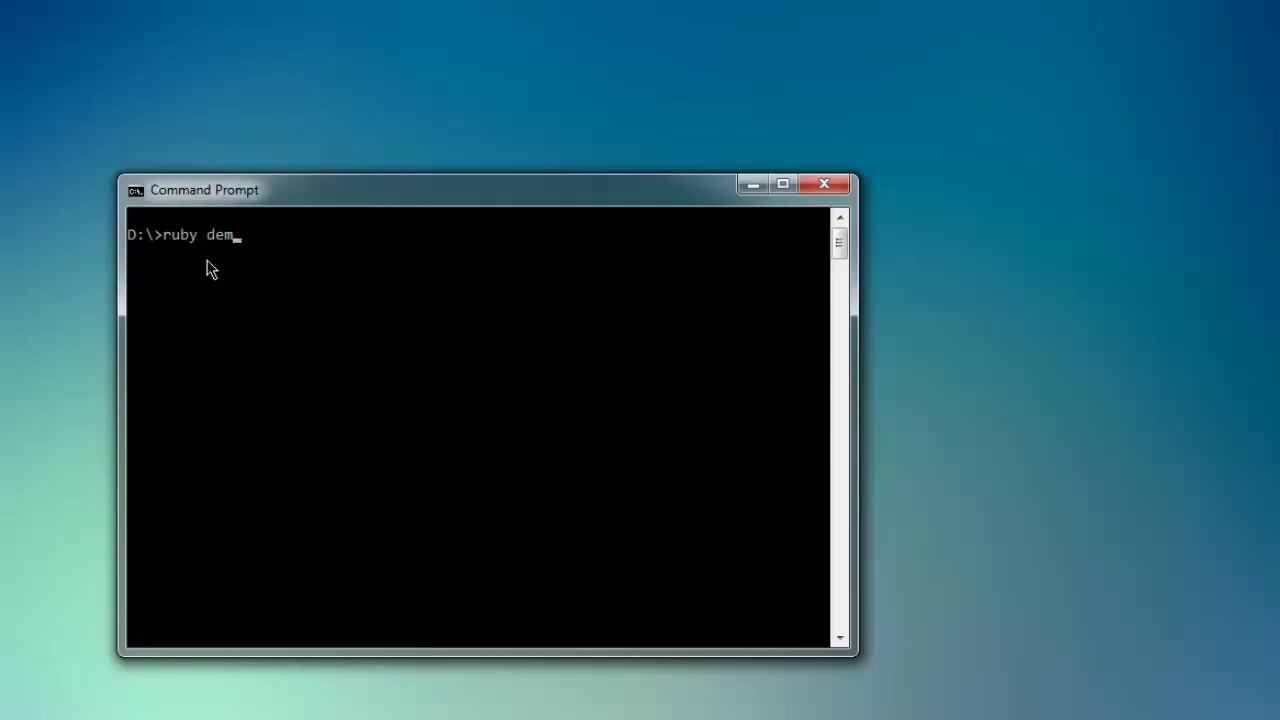
type("o.rb")
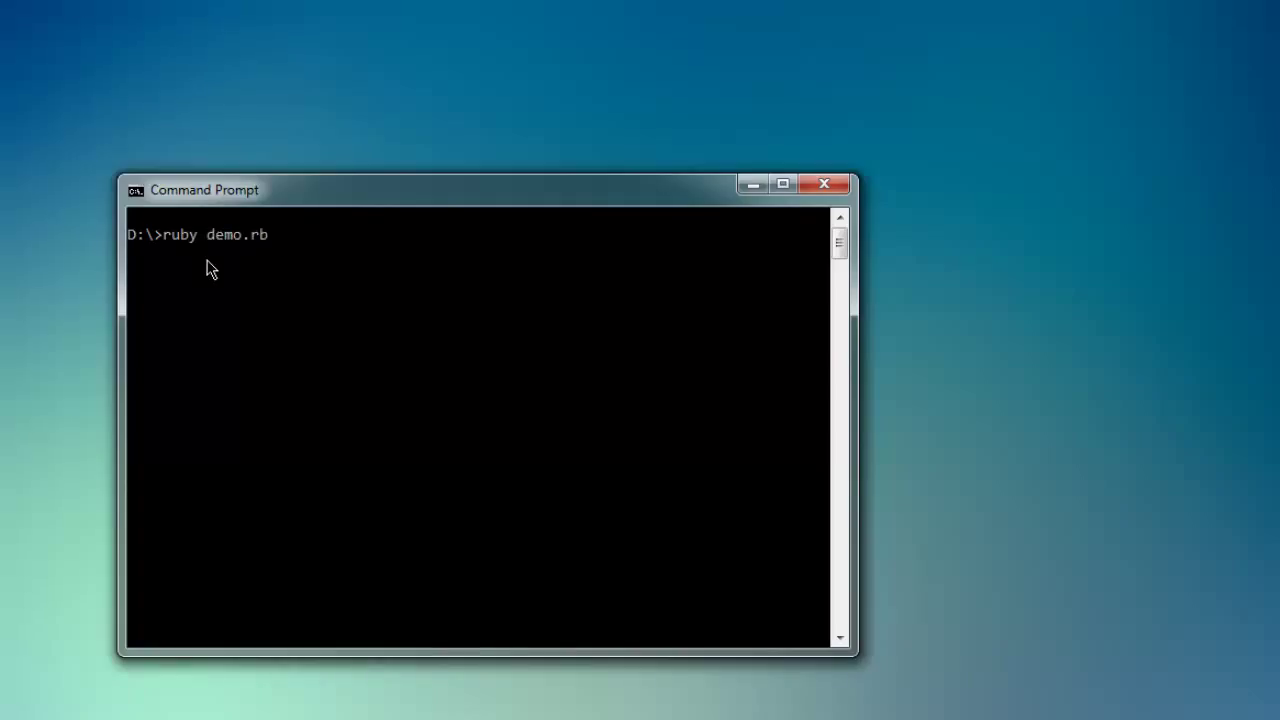
mouse_move(269, 266)
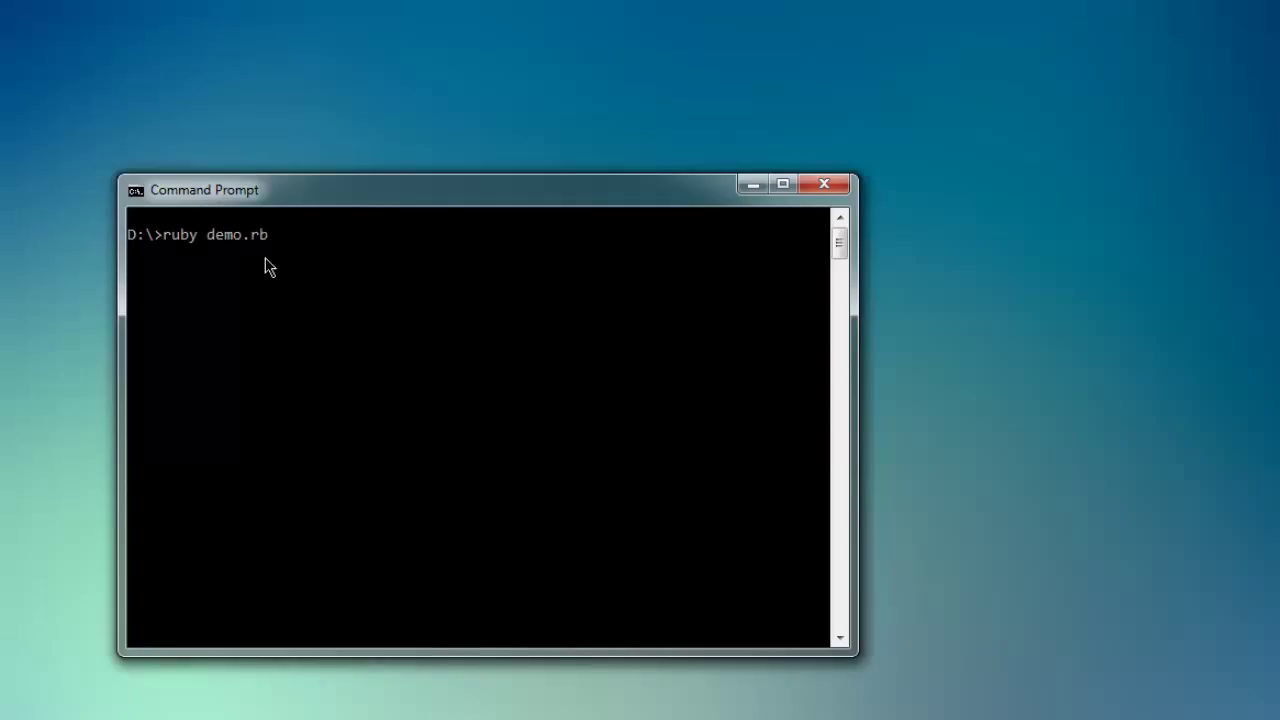